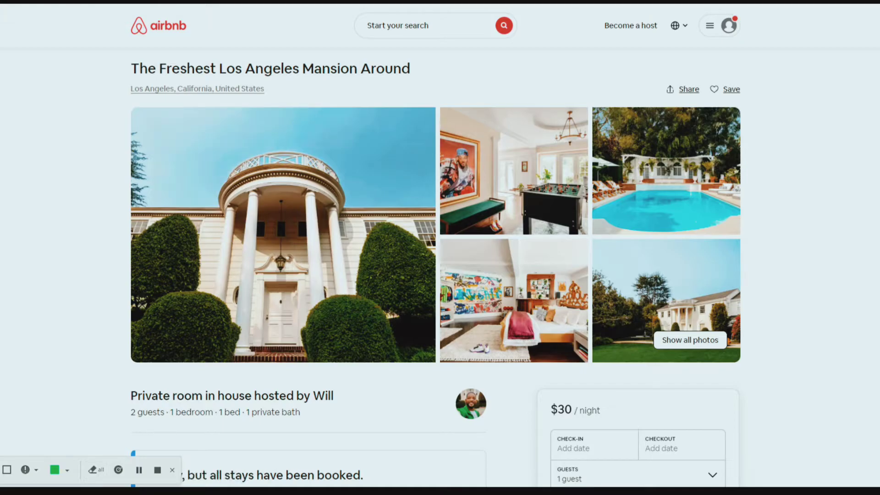
pyautogui.moveTo(99, 407)
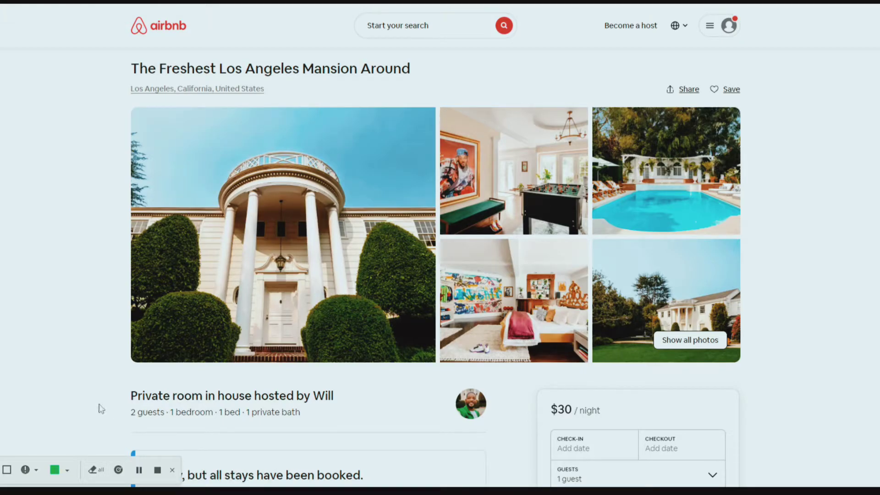
pyautogui.moveTo(77, 417)
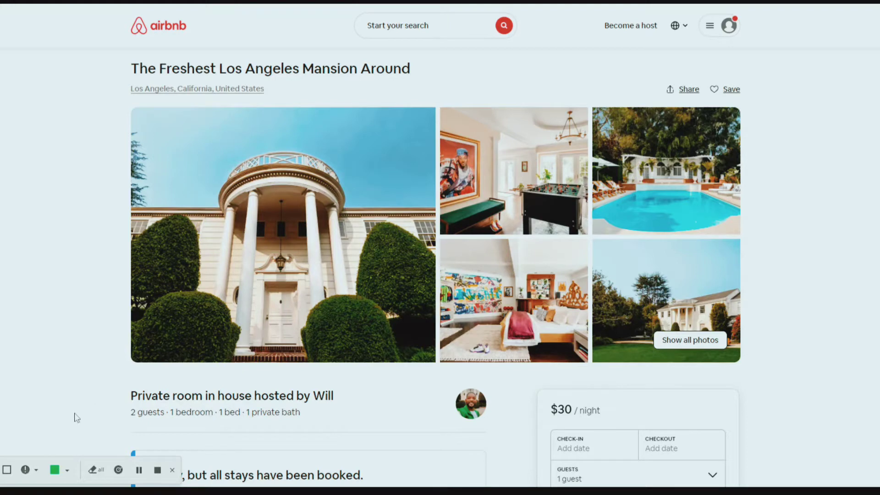
pyautogui.moveTo(66, 413)
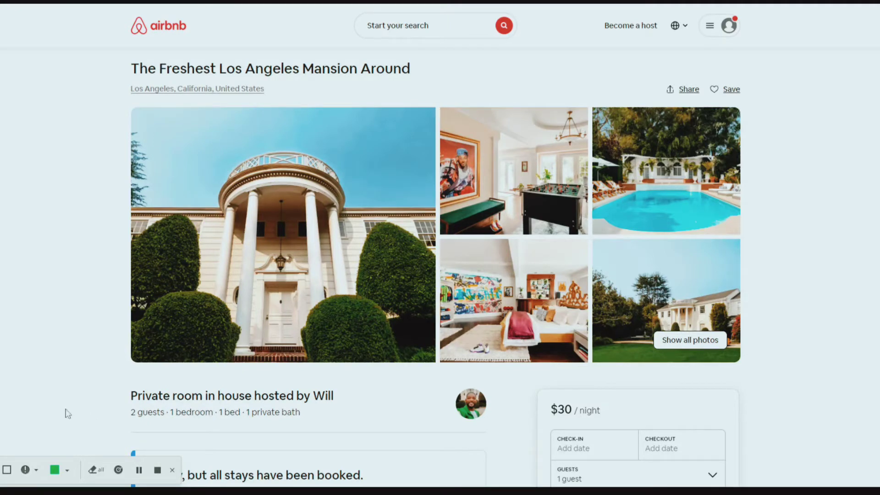
pyautogui.moveTo(61, 406)
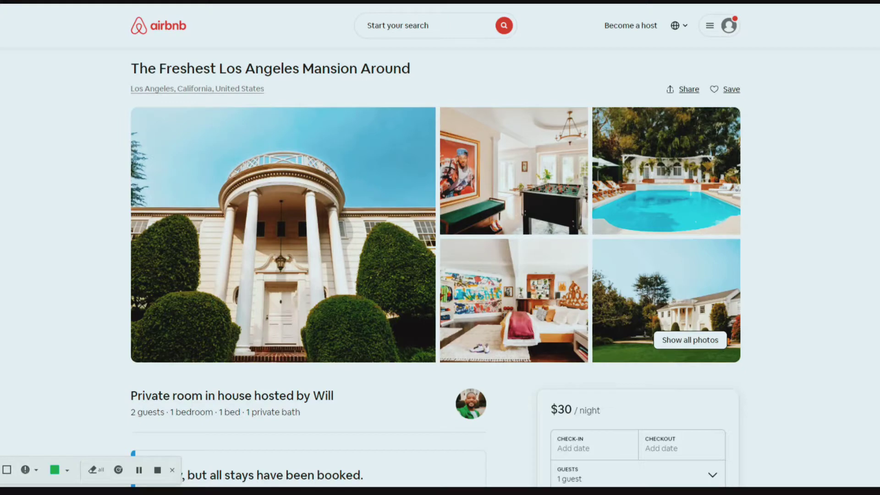
# Step: Scroll past the photos, select the $30 nightly price, and reach the description with Bedroom 1's king bed
pyautogui.scroll(-3)
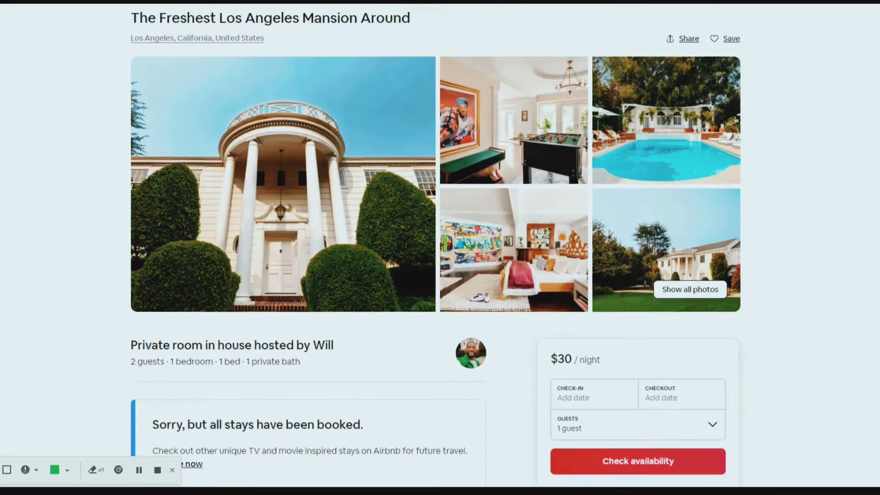
pyautogui.scroll(-3)
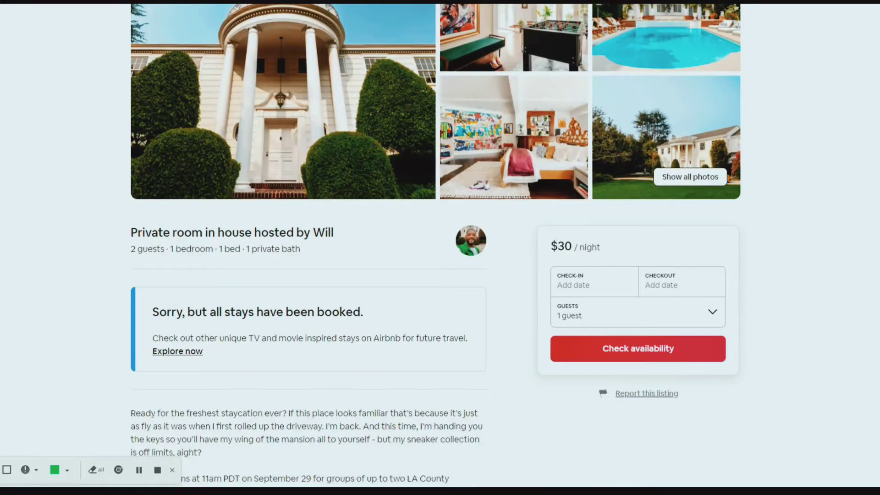
pyautogui.doubleClick(560, 247)
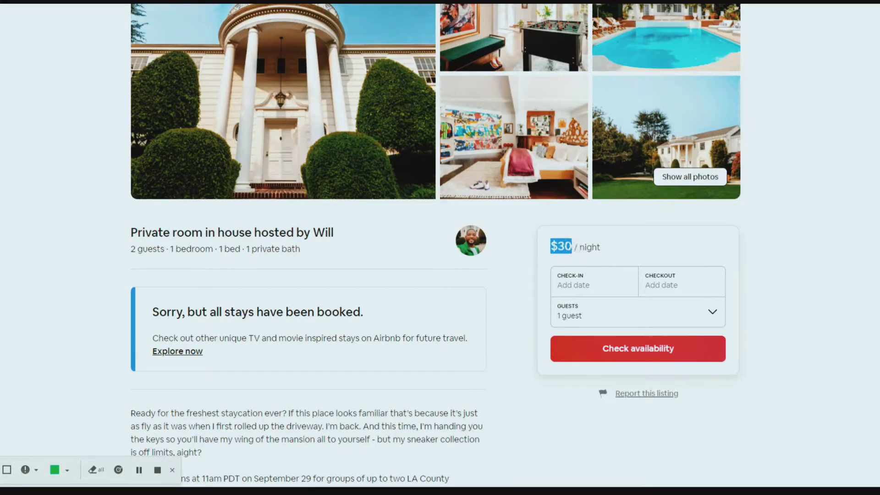
pyautogui.scroll(-3)
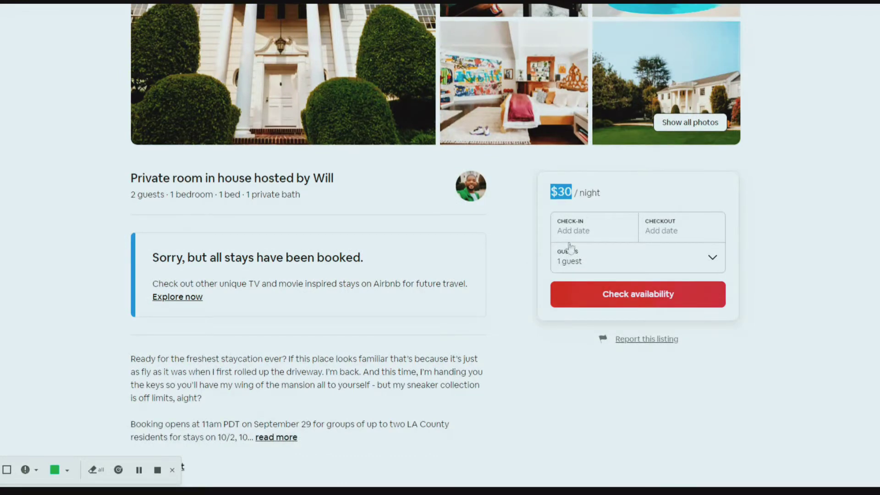
pyautogui.scroll(-3)
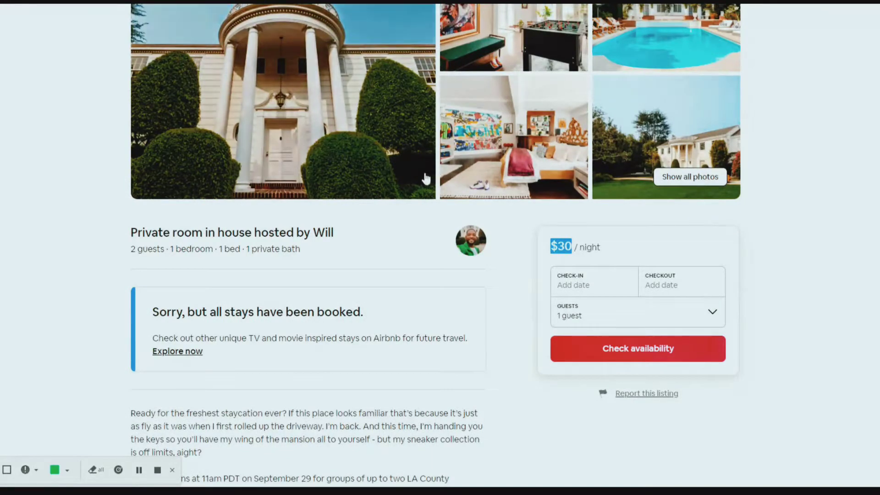
pyautogui.moveTo(409, 148)
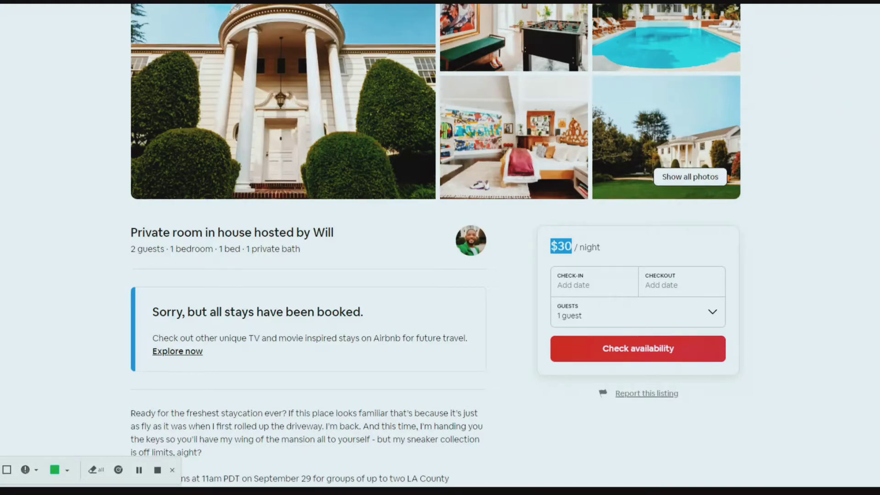
pyautogui.scroll(-3)
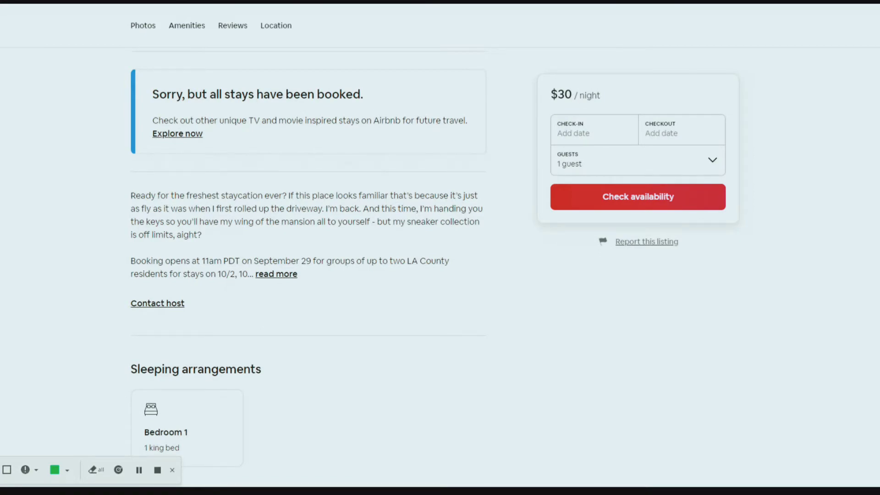
# Step: Expand the description via 'read more' to show the 10/2–10/14 stay dates and The space section
pyautogui.scroll(-3)
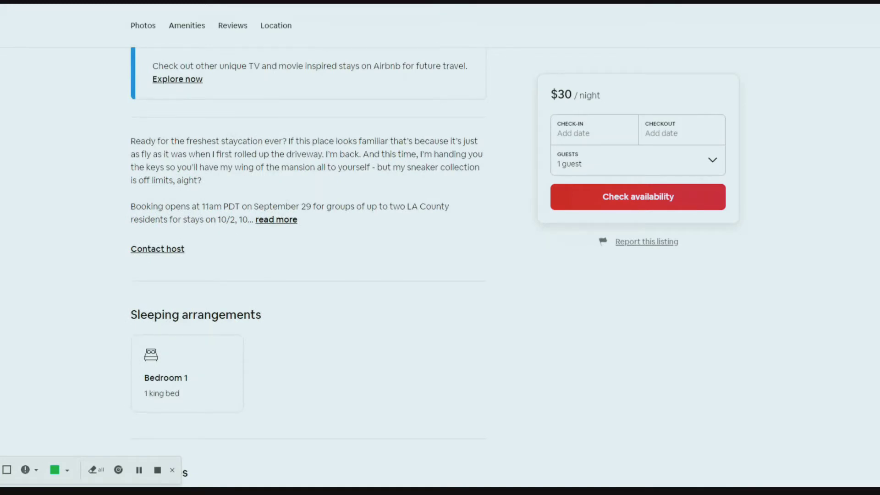
pyautogui.click(276, 219)
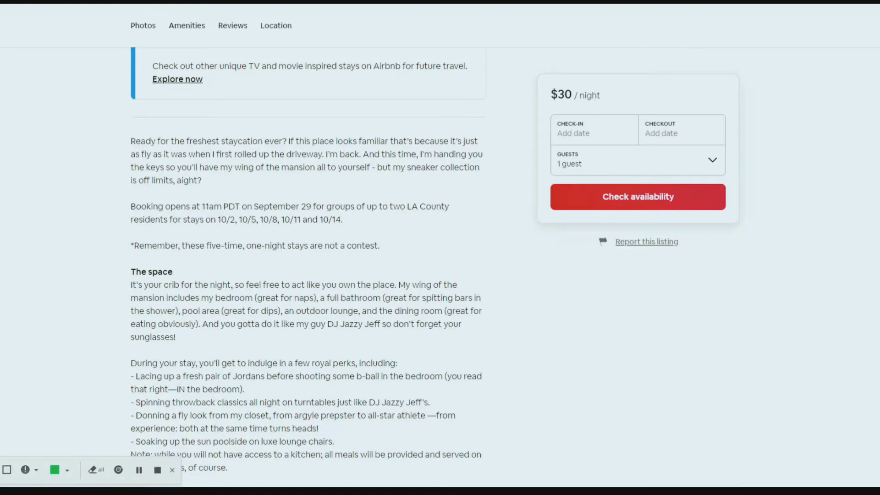
pyautogui.moveTo(233, 338)
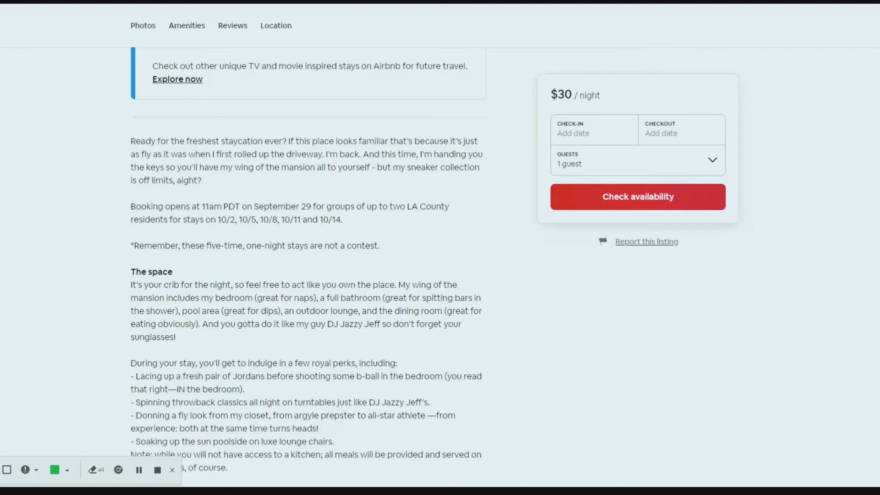
# Step: Scroll to the sleeping arrangements and amenities: parking, pool, Wifi and breakfast
pyautogui.scroll(-3)
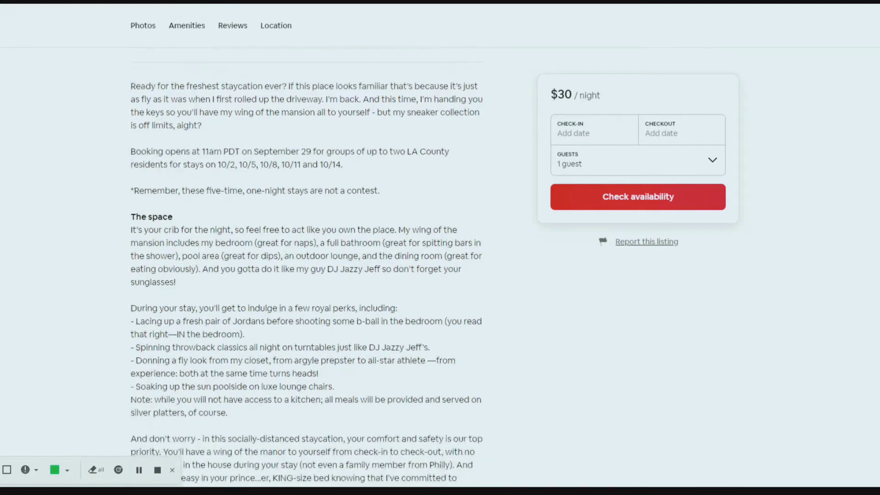
pyautogui.scroll(-3)
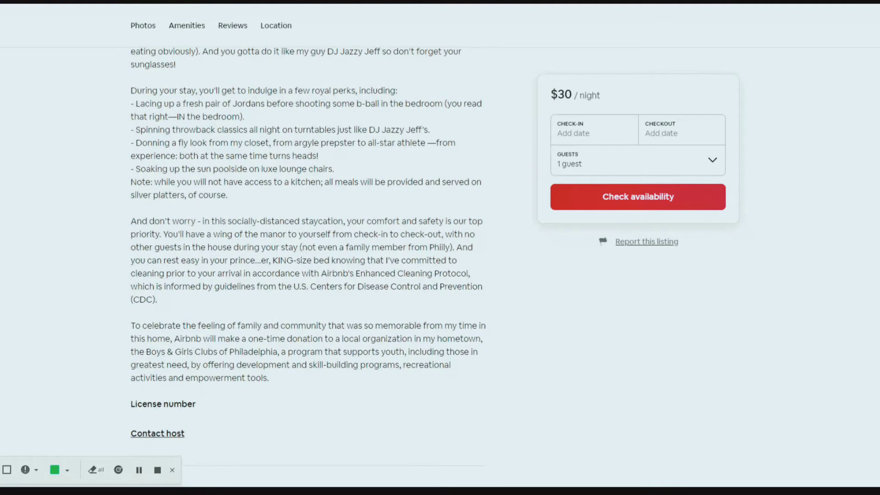
pyautogui.scroll(-3)
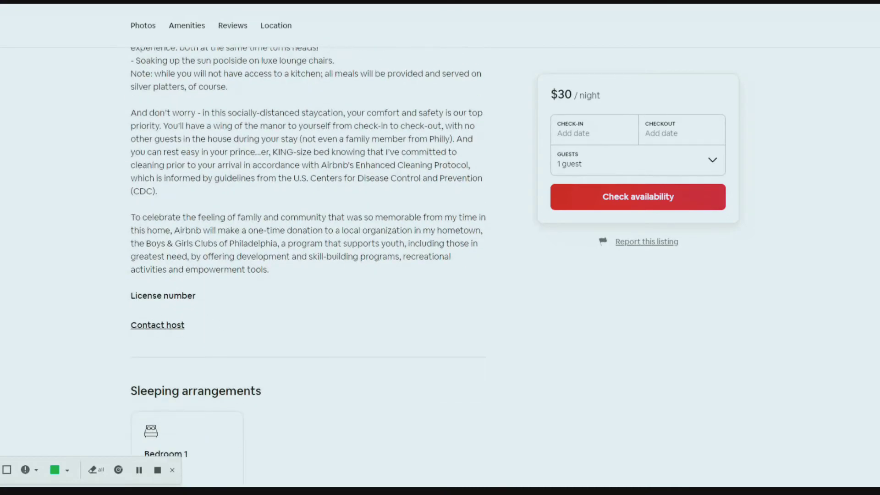
pyautogui.scroll(-3)
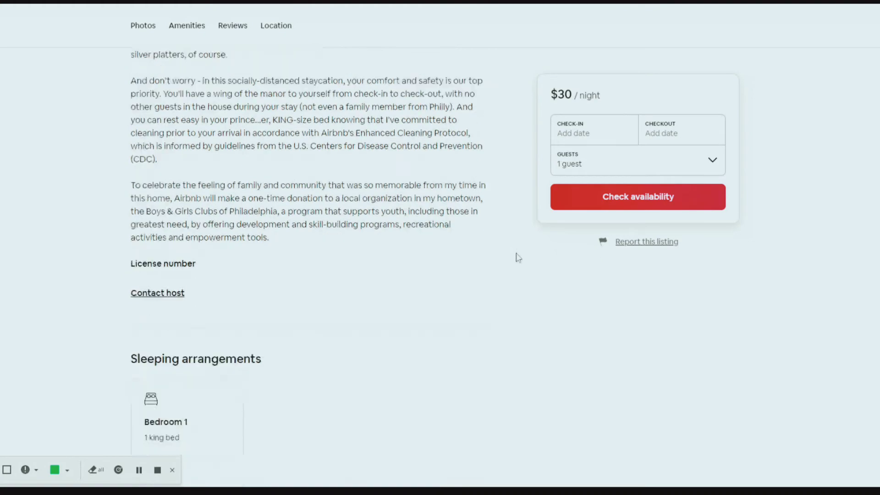
pyautogui.scroll(-3)
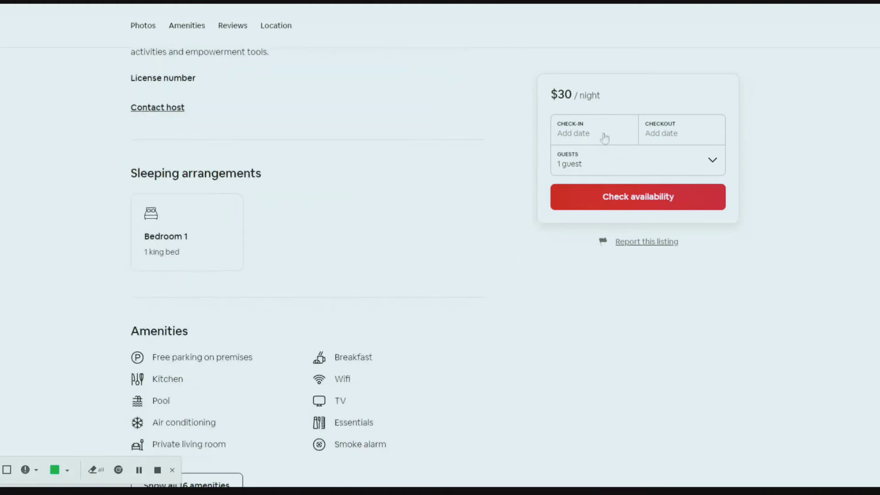
# Step: Advance the check-in calendar month by month to September–October 2023, every date crossed out
pyautogui.click(594, 130)
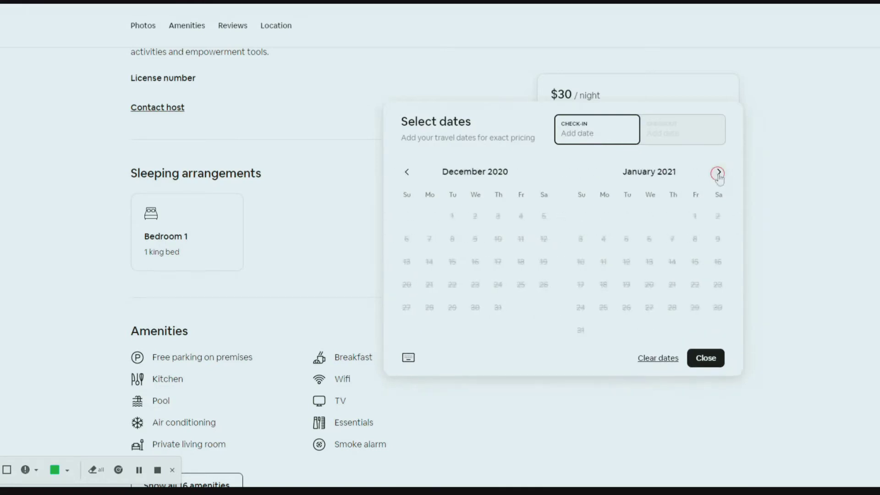
pyautogui.click(717, 172)
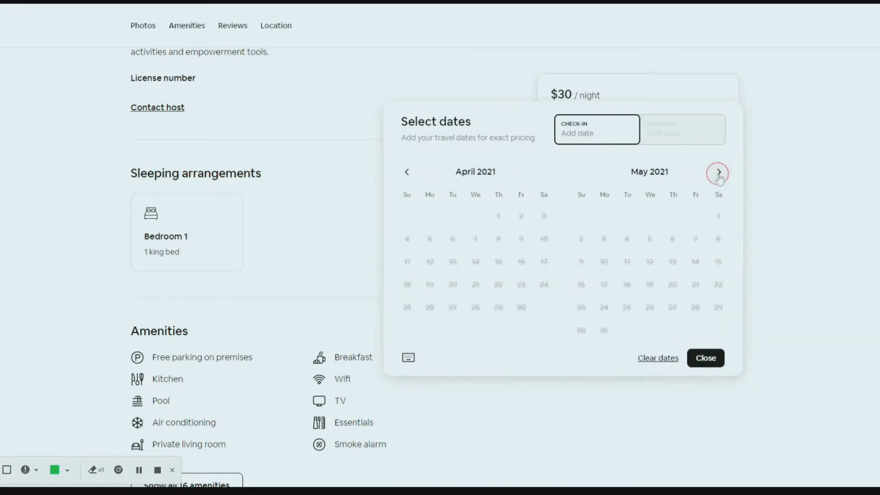
pyautogui.click(719, 172)
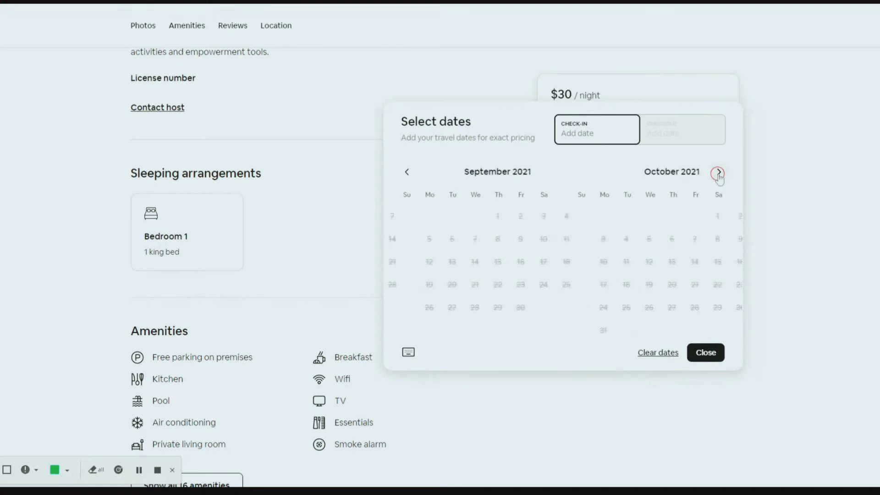
pyautogui.click(718, 171)
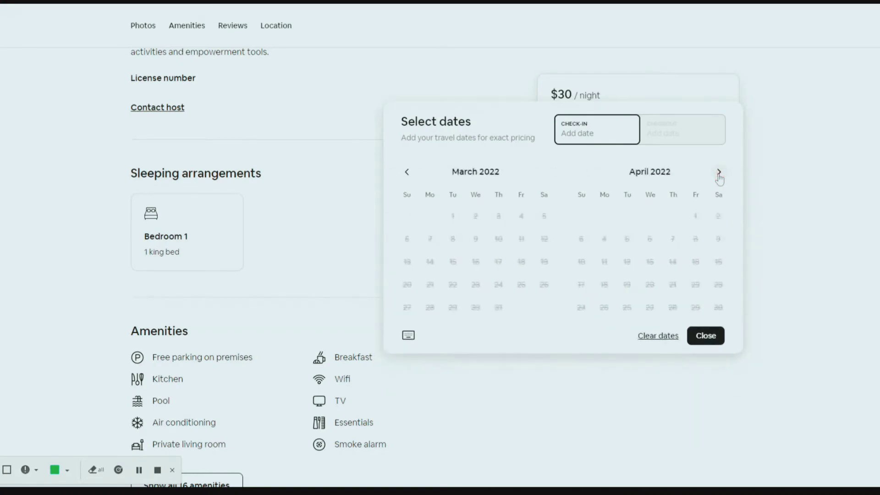
pyautogui.click(719, 171)
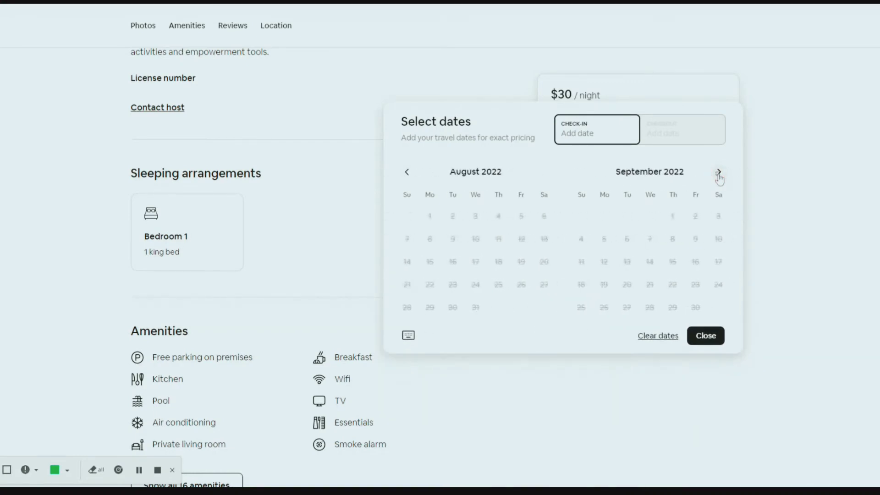
pyautogui.click(719, 171)
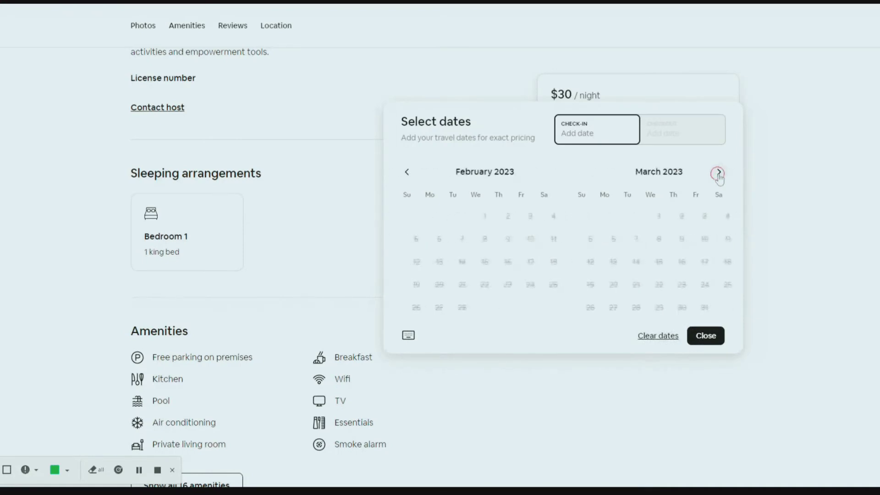
pyautogui.click(719, 171)
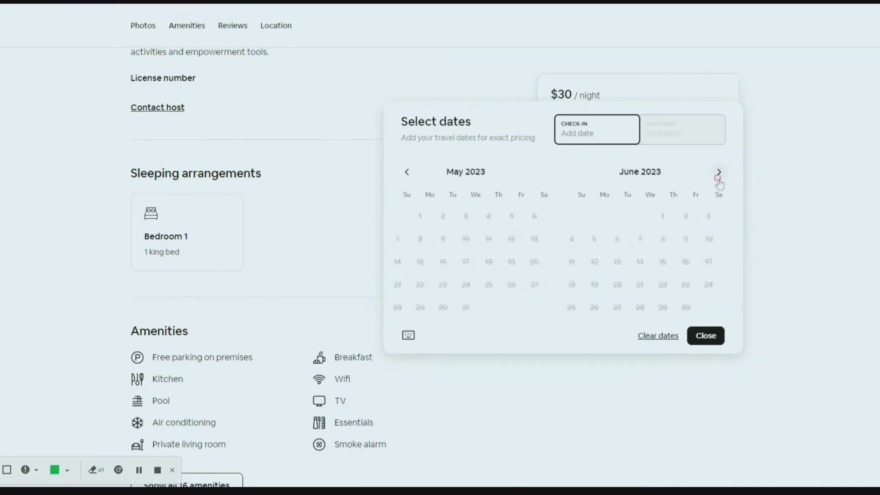
pyautogui.click(719, 171)
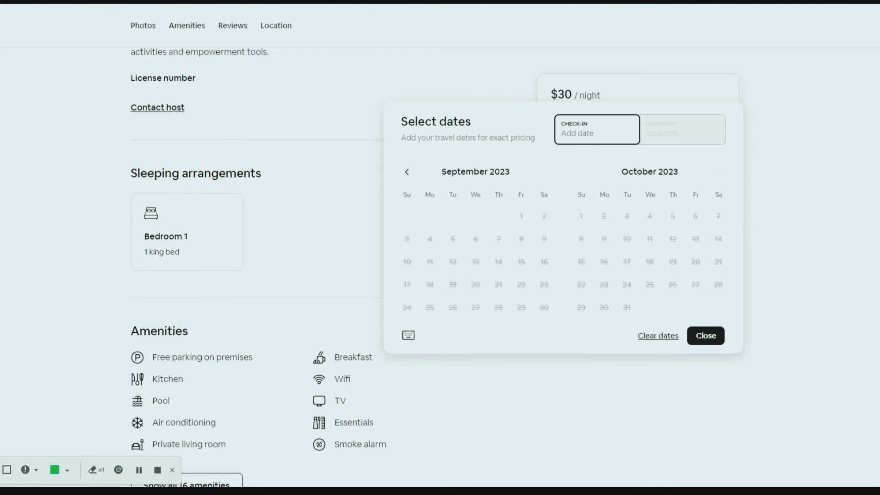
pyautogui.moveTo(719, 285)
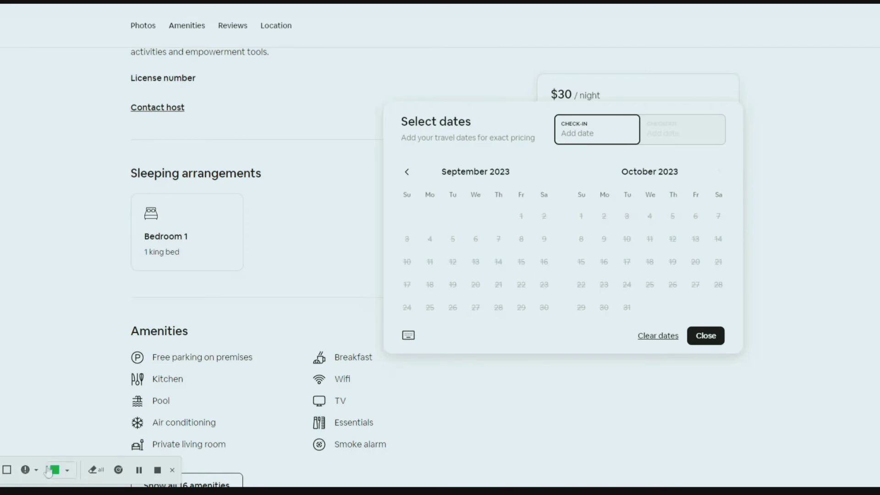
# Step: Close the Select dates panel, leaving check-in and checkout empty with one guest
pyautogui.click(705, 335)
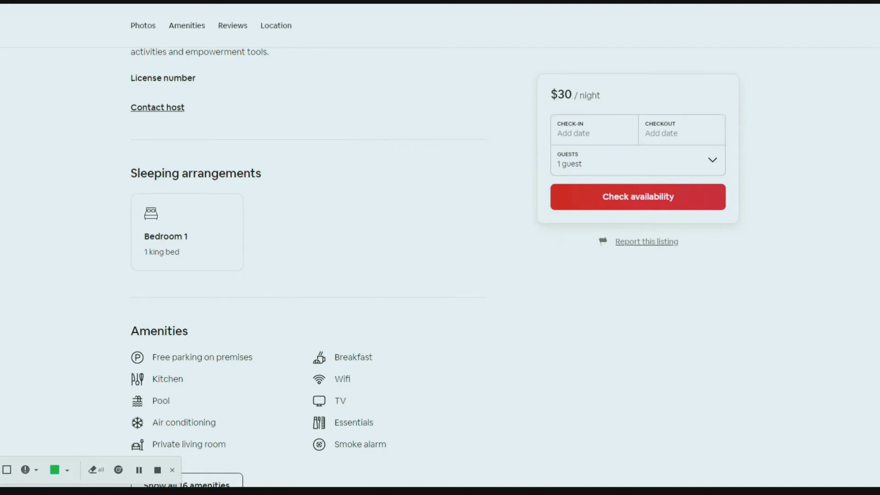
pyautogui.moveTo(29, 124)
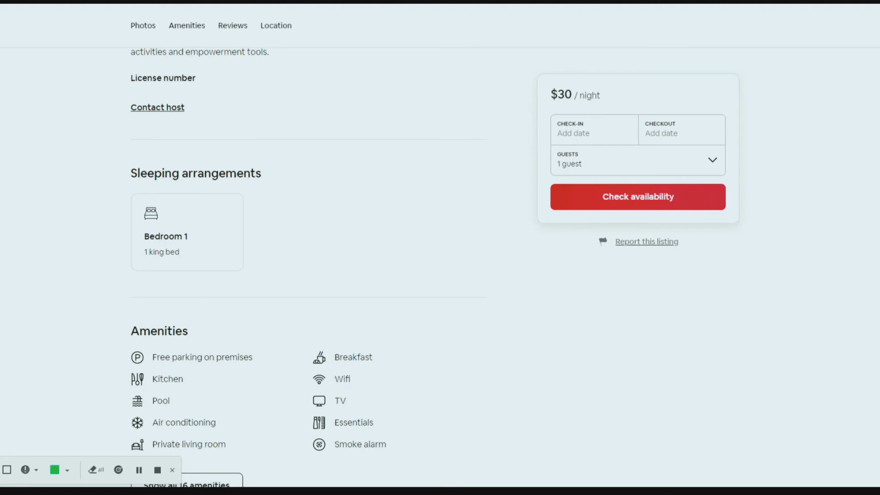
# Step: Scroll back to the listing top with its title, photos and all-stays-booked notice
pyautogui.scroll(-3)
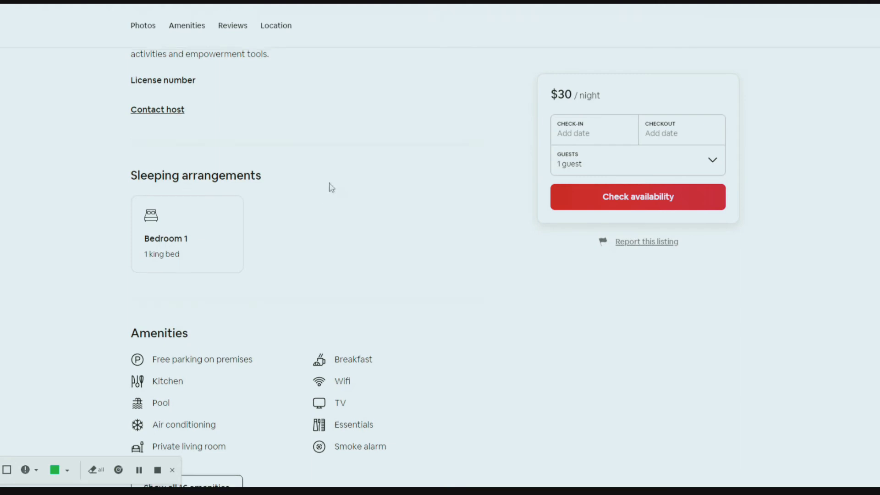
pyautogui.scroll(3)
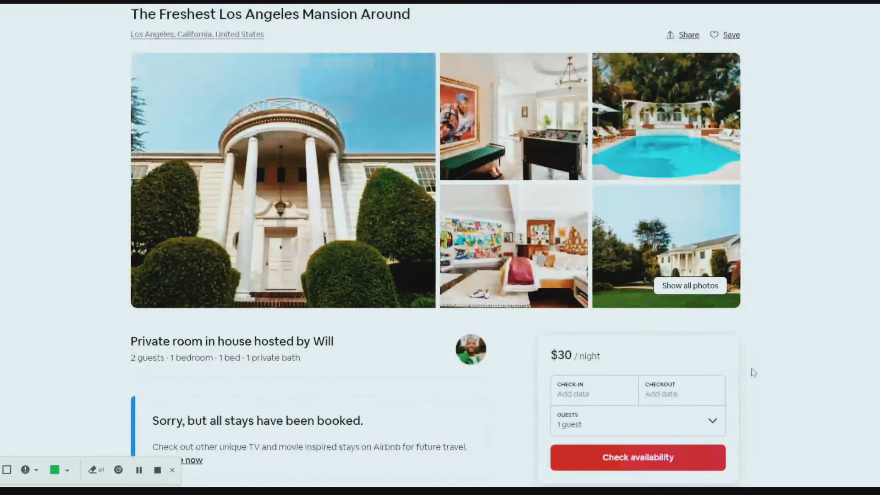
pyautogui.moveTo(401, 256)
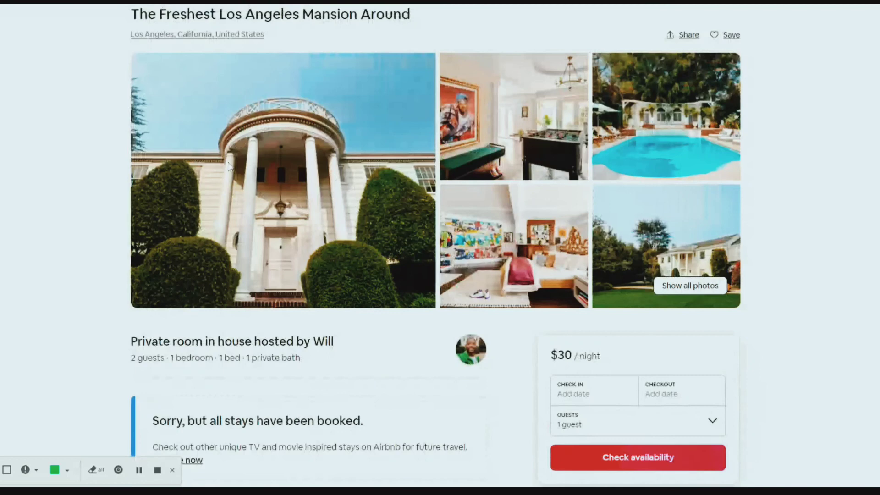
pyautogui.moveTo(291, 140)
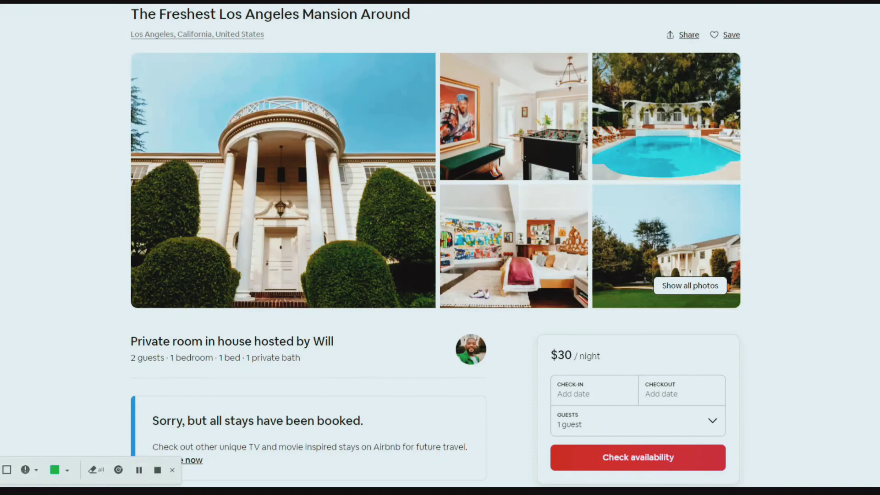
pyautogui.moveTo(172, 470)
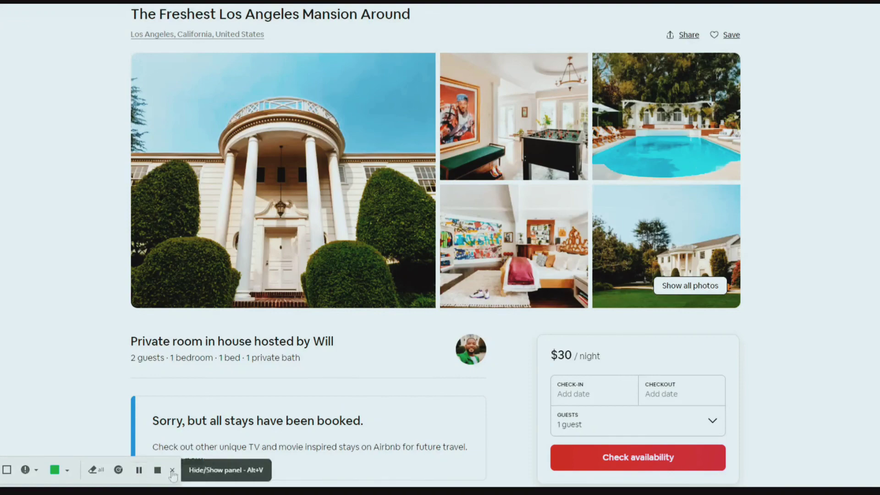